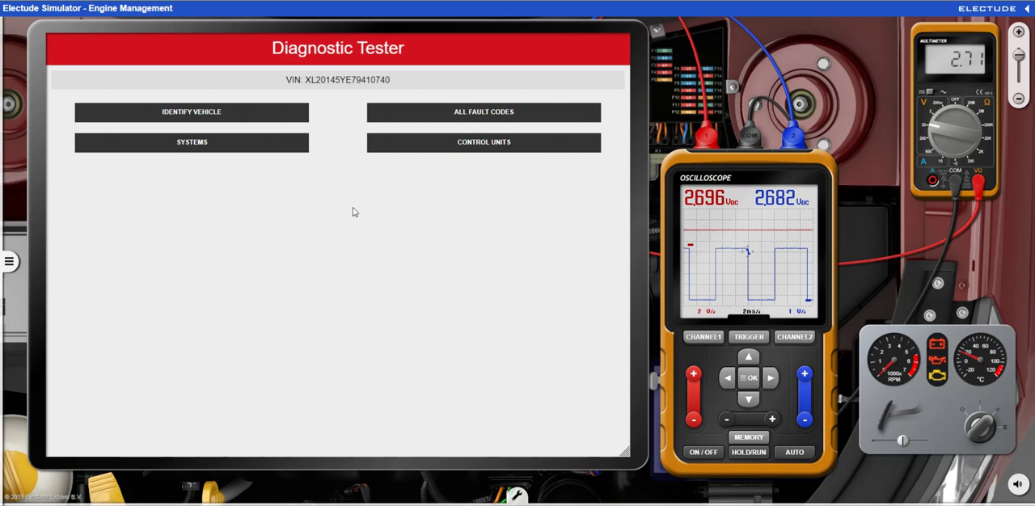
mouse_move(264, 62)
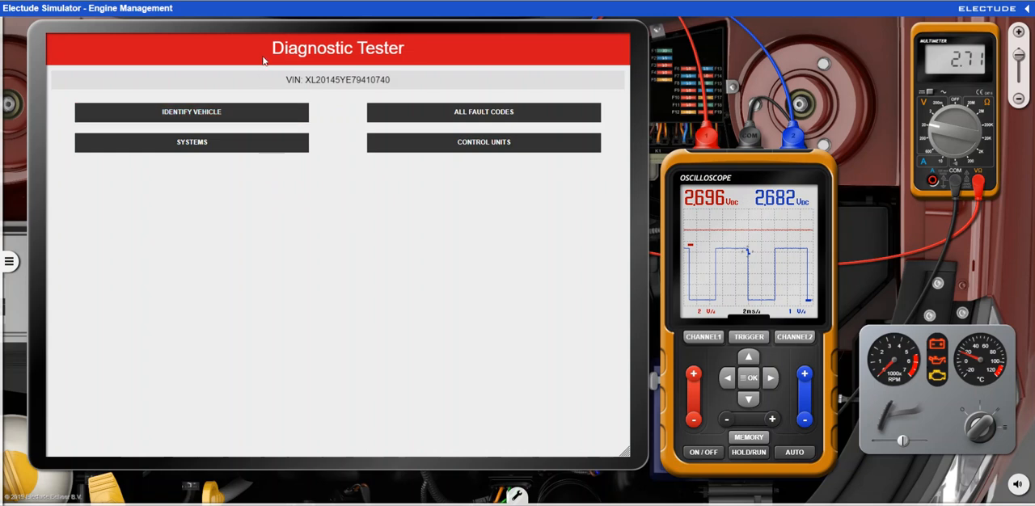
mouse_move(291, 225)
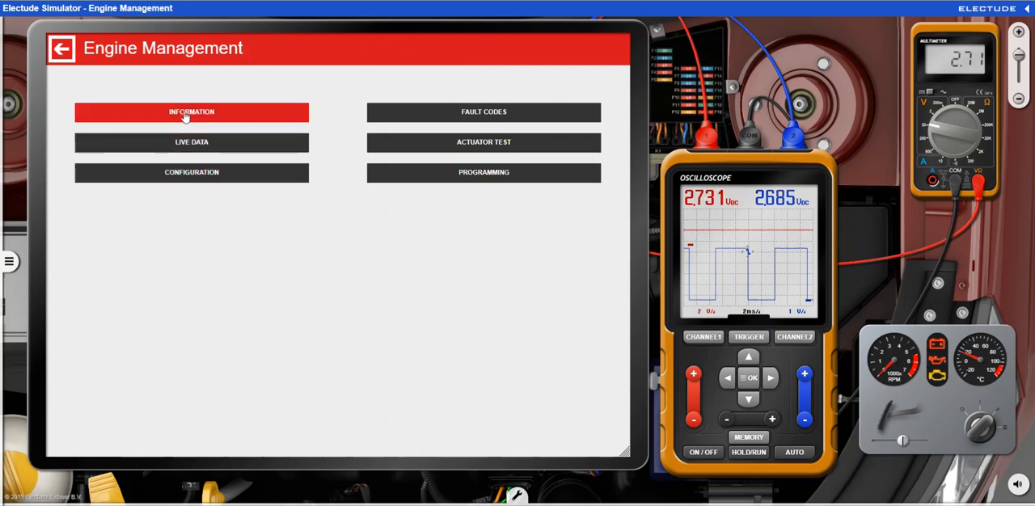
Show the Accelerator Pedal Sensor information page from the Engine Management Information section
click(190, 111)
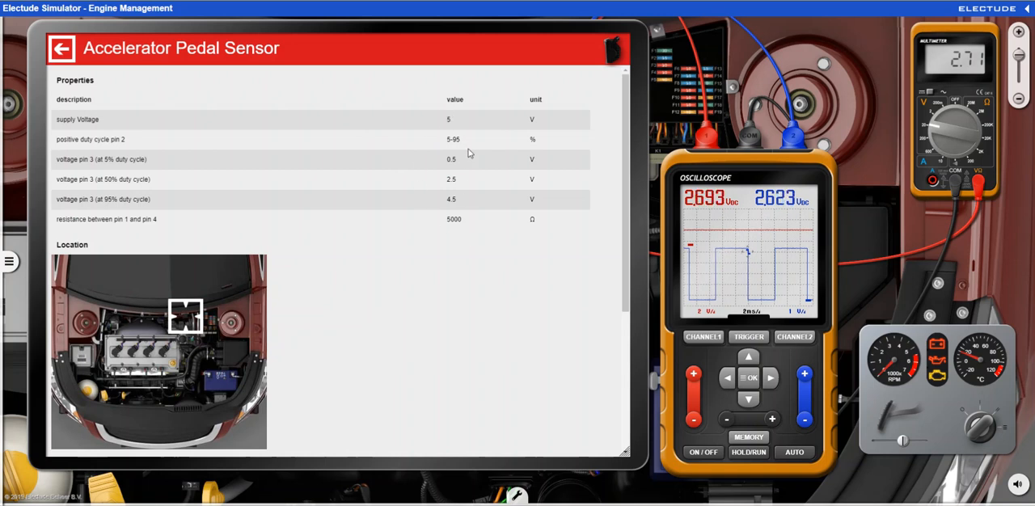
Scroll to the scope image taken at pin 2 with the throttle halfway open
scroll(down, 3)
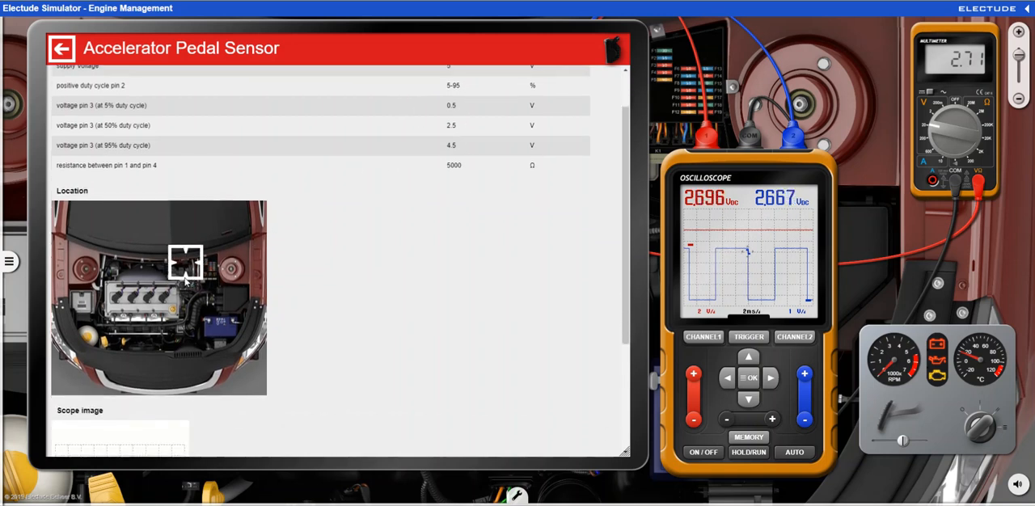
scroll(down, 3)
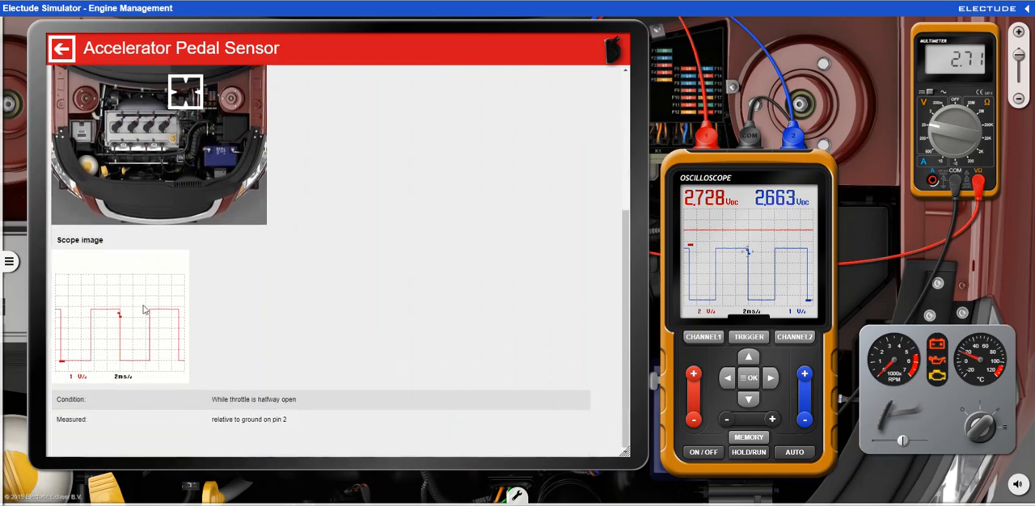